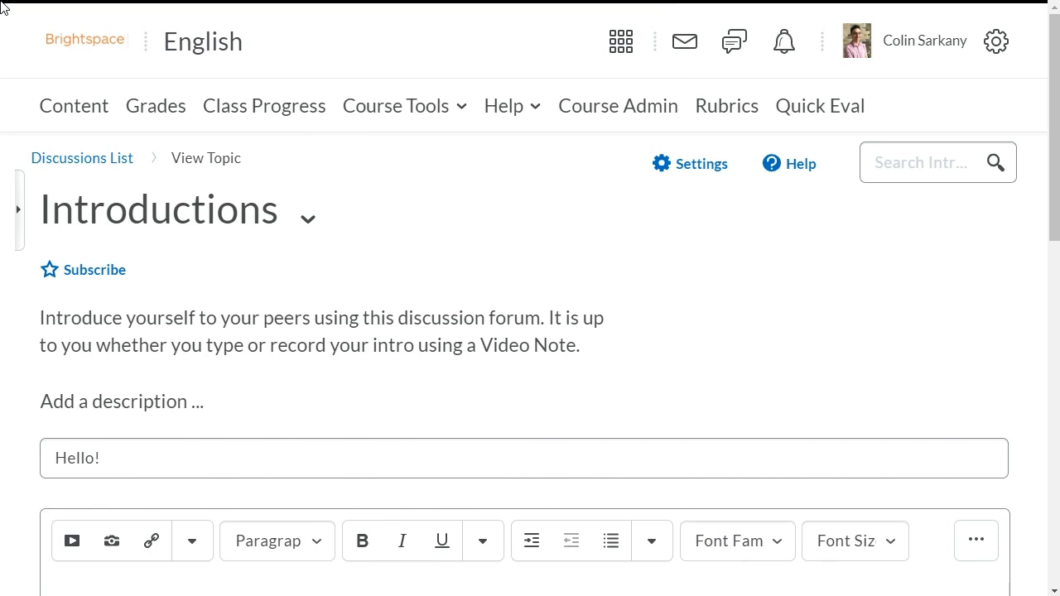
mouse_move(857, 520)
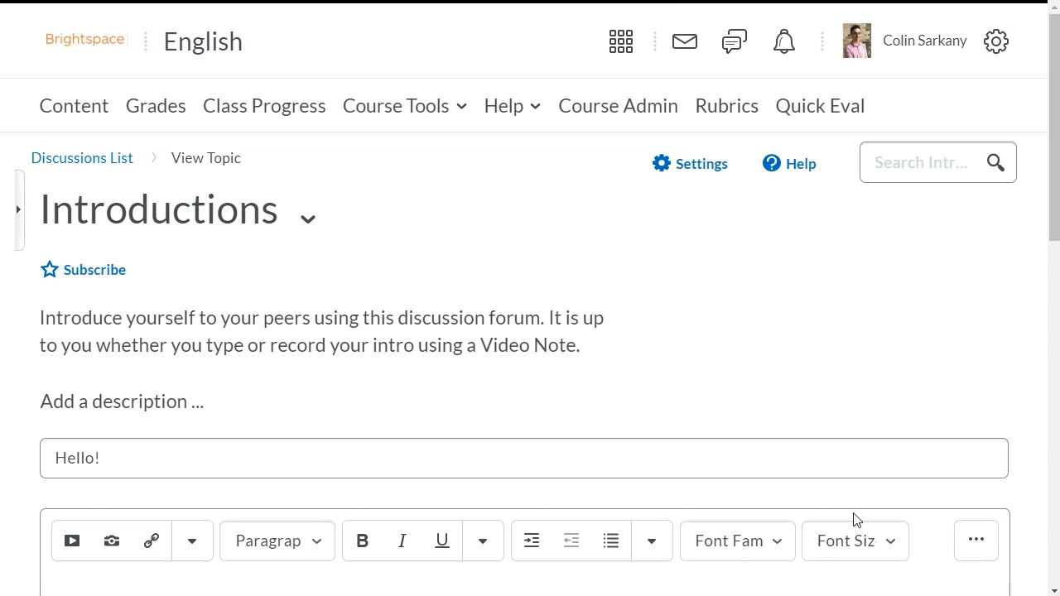
Step: Launch the Add Video Note webcam recorder from the editor's Insert Stuff menu
scroll(down, 3)
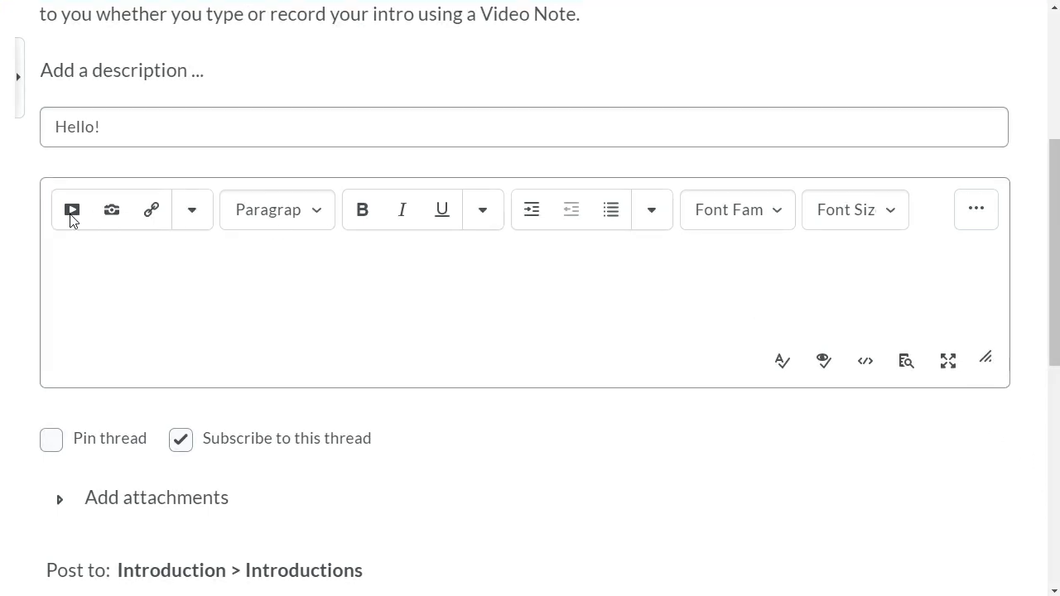
click(71, 209)
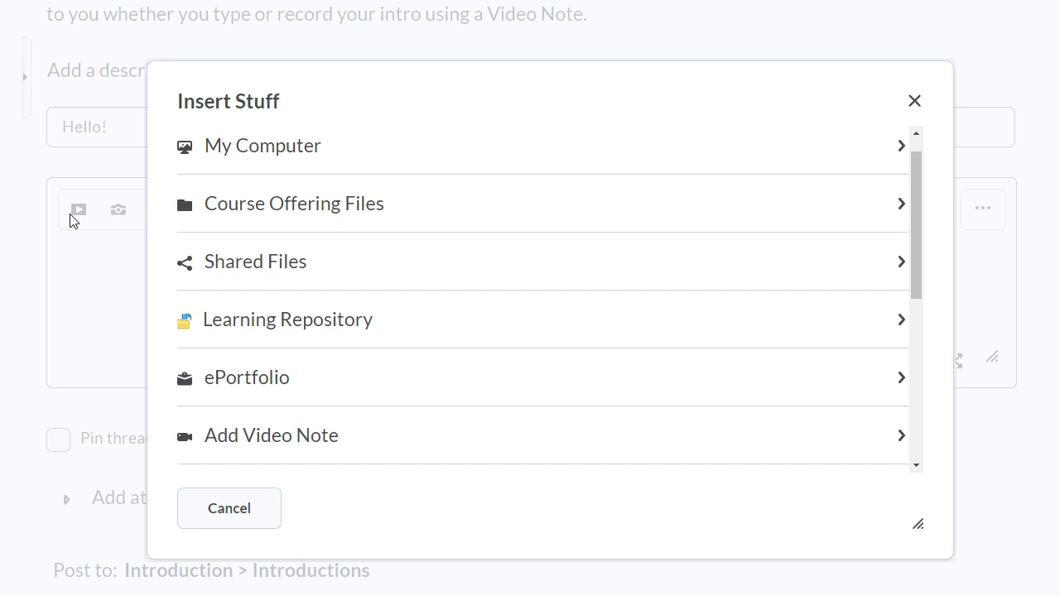
mouse_move(215, 440)
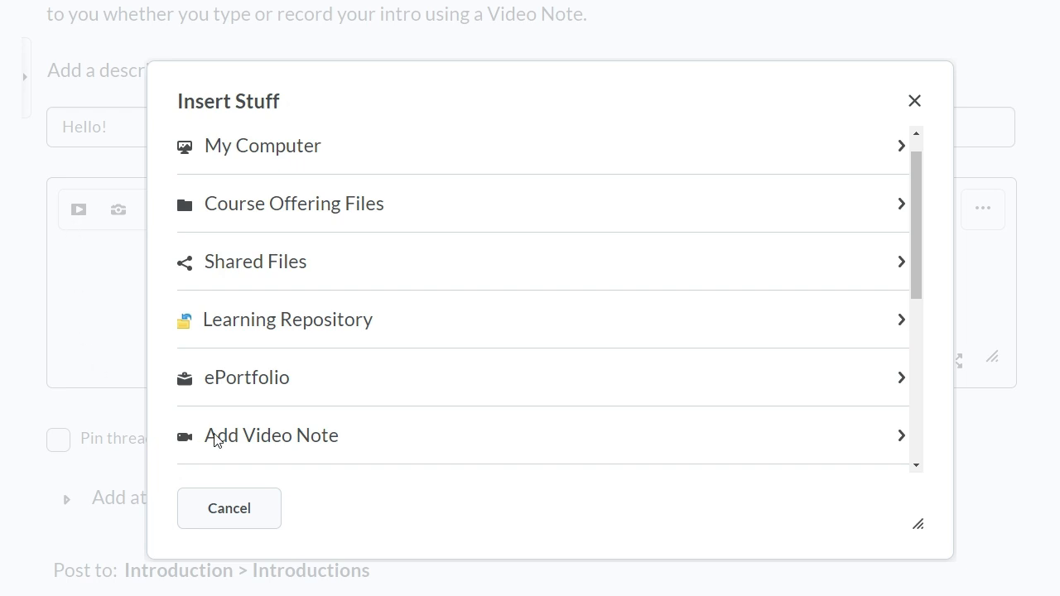
click(272, 434)
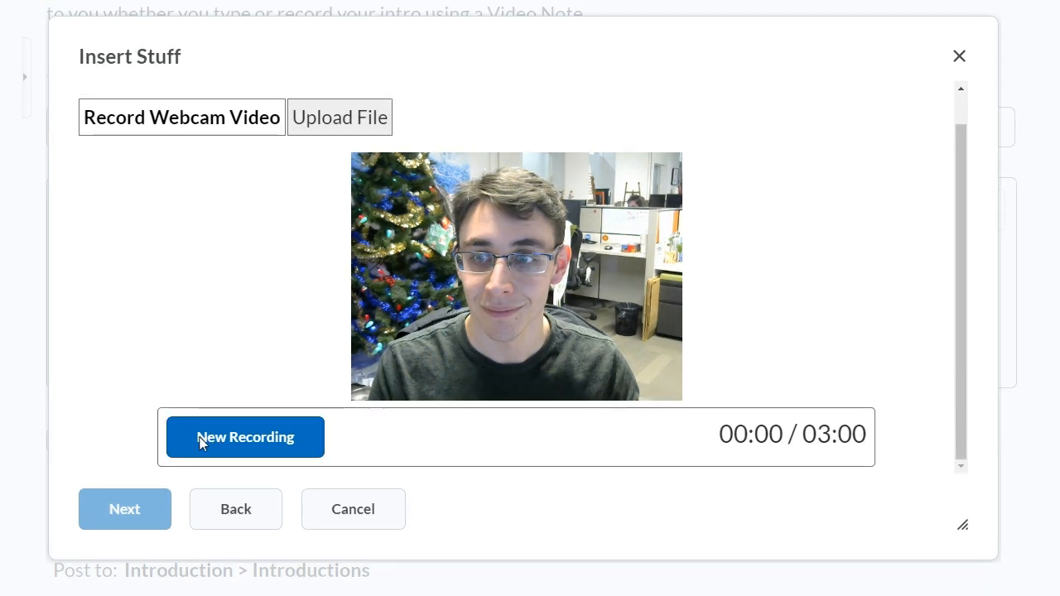
Step: Record a roughly fourteen-second webcam clip using New Recording and Stop Recording
click(245, 437)
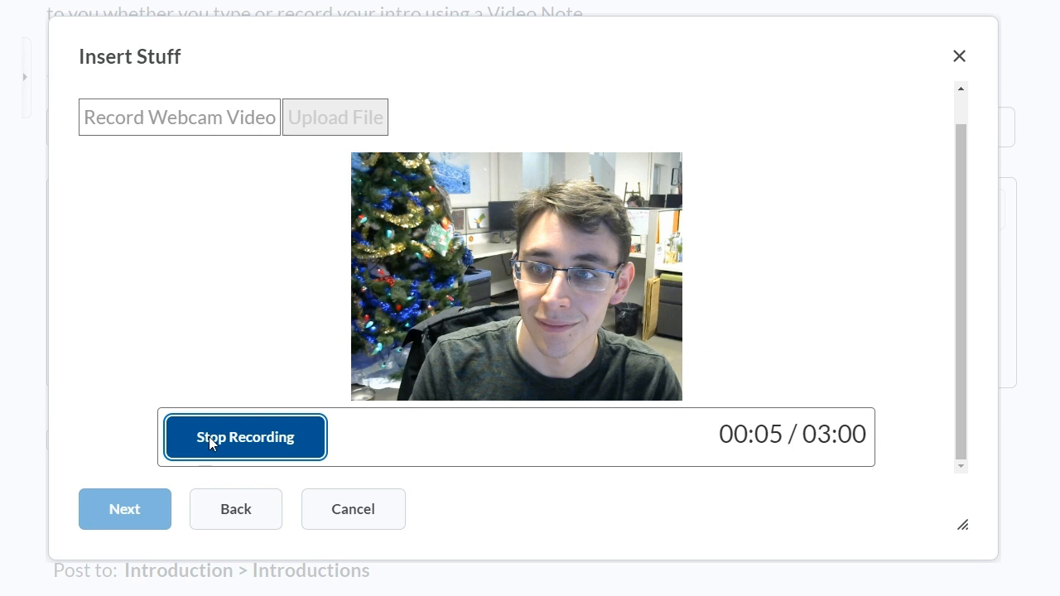
click(245, 437)
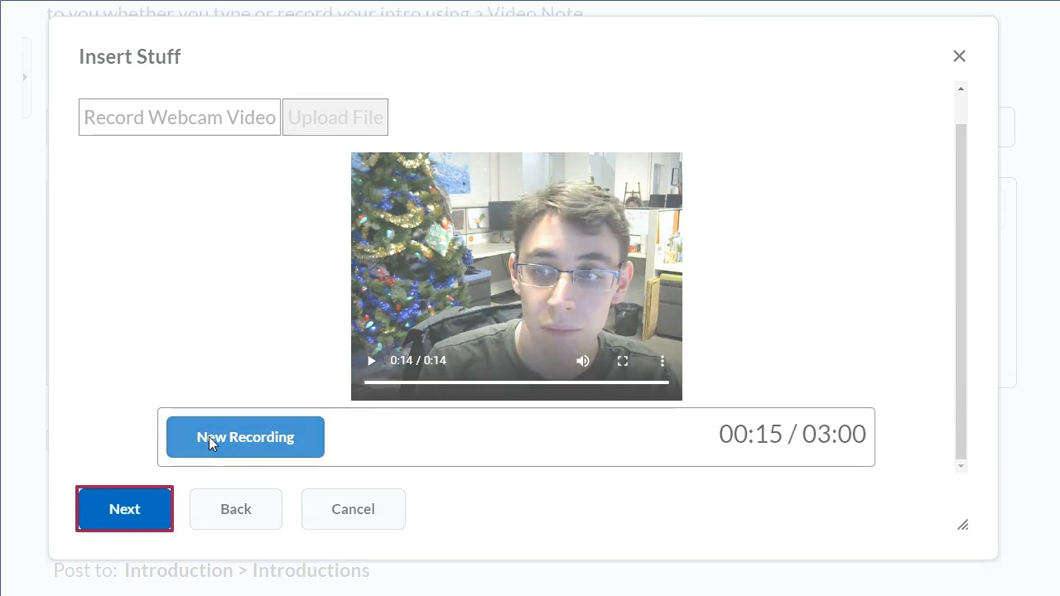
Step: Title the note 'Self-Introduction', describe it 'This is my self-intro.', set en-CA audio and automatic captions
click(124, 509)
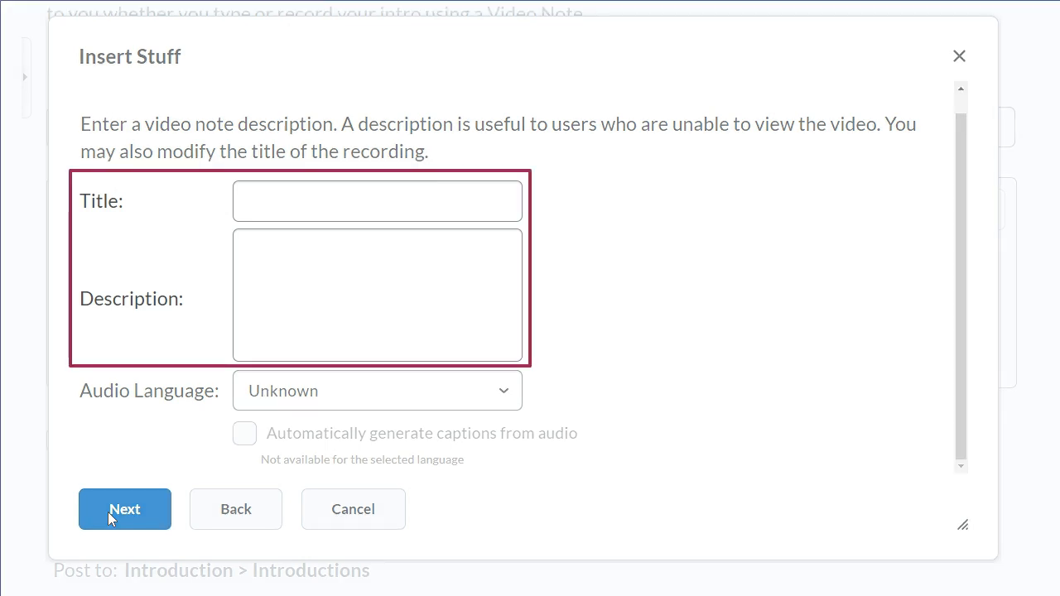
mouse_move(251, 209)
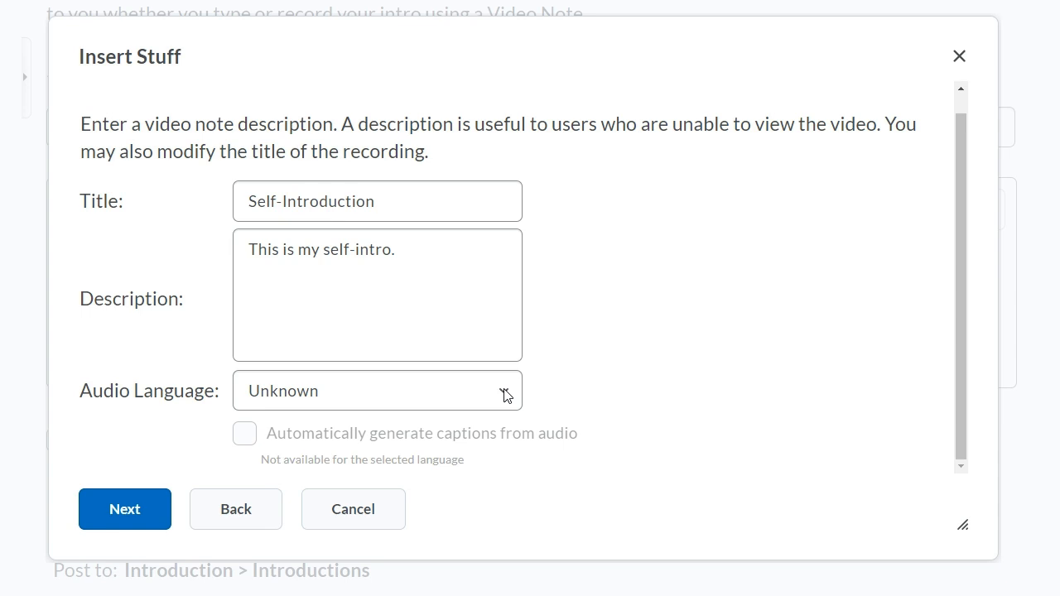
click(378, 391)
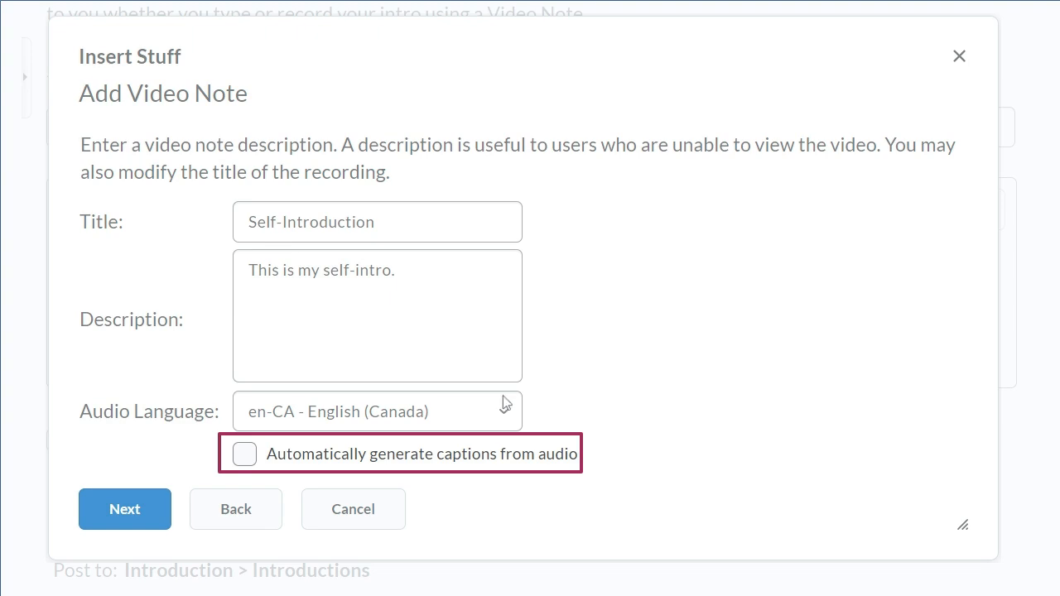
click(243, 454)
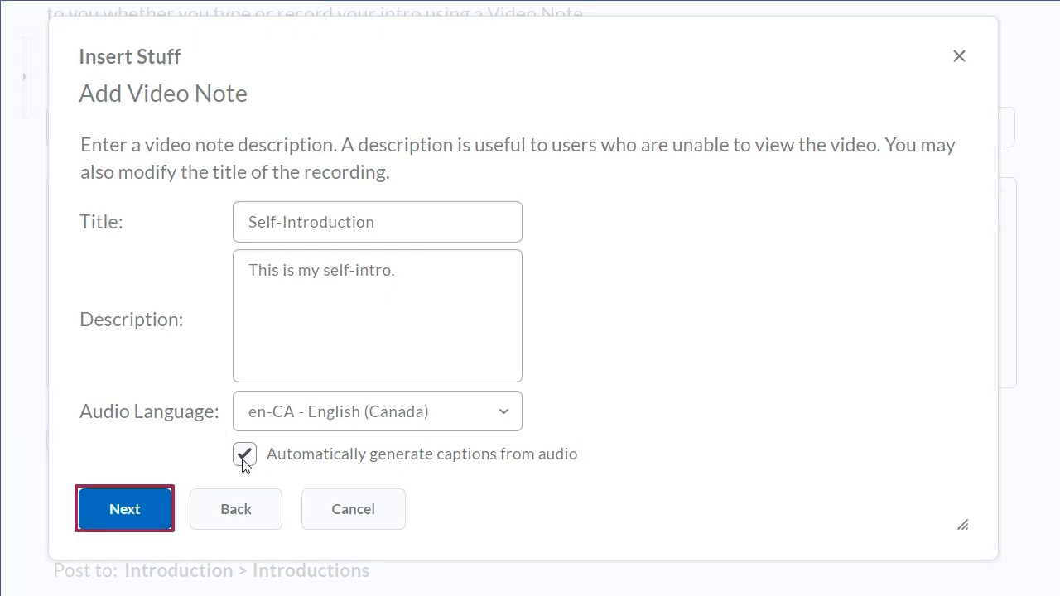
Step: Insert the previewed video note into the message body beneath the 'Hello!' subject
click(124, 509)
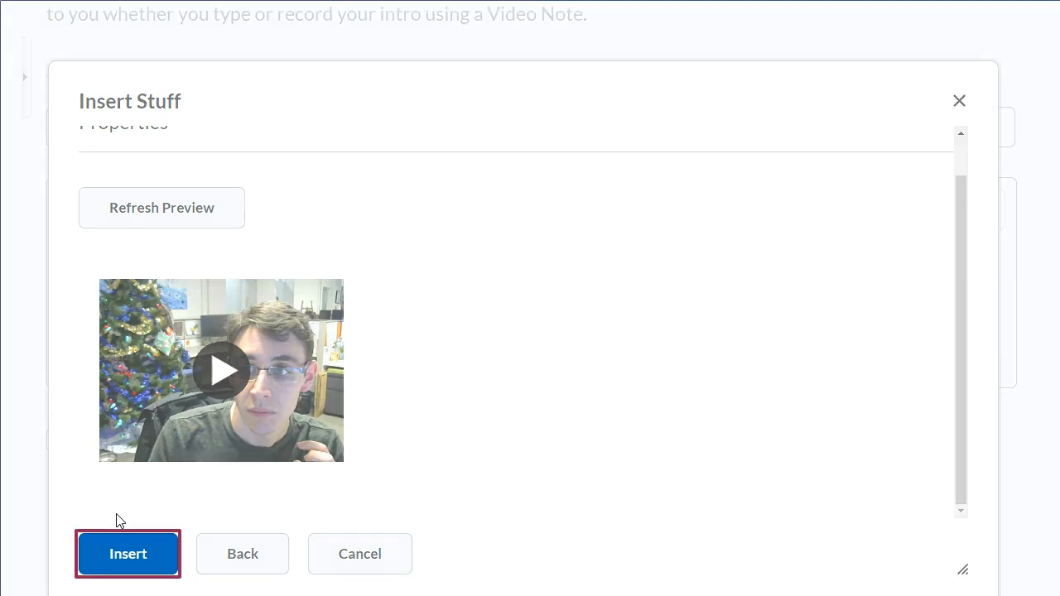
click(127, 553)
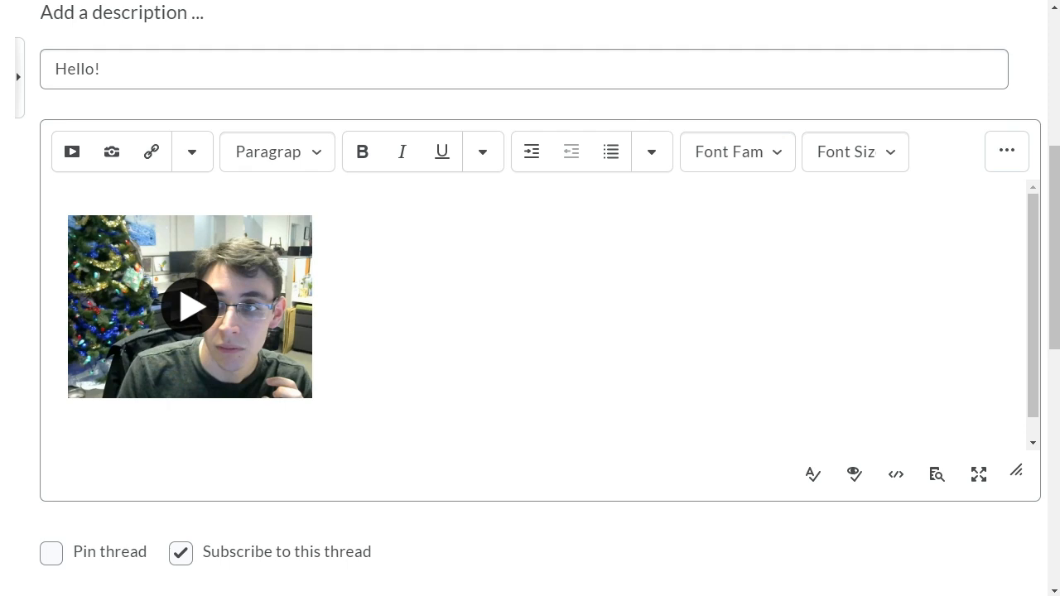